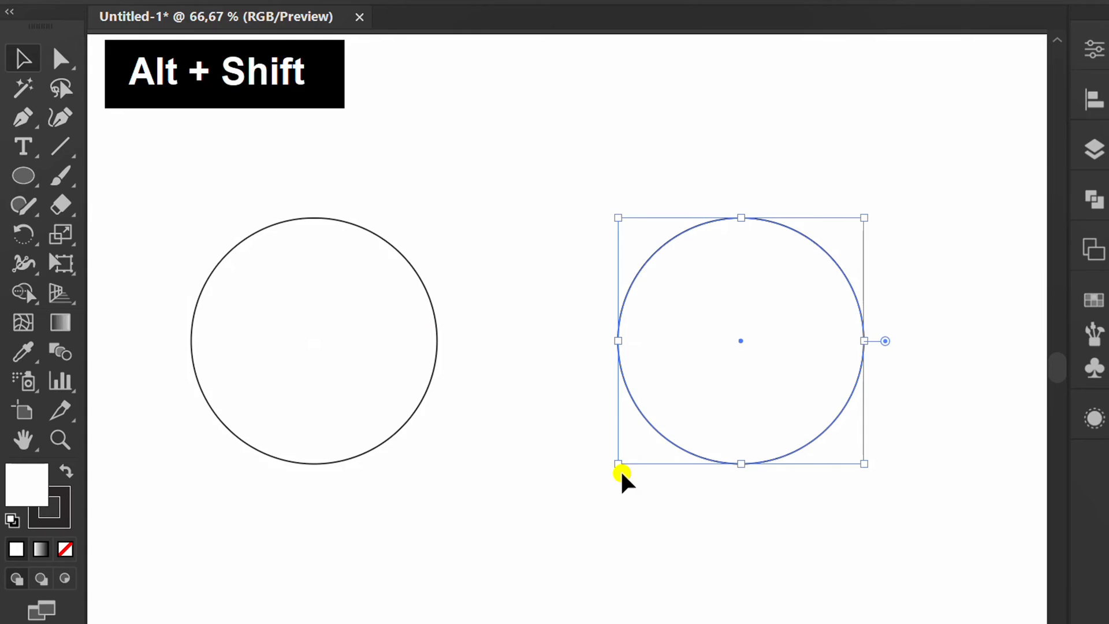
Step: Duplicate the circle so a second copy sits beside the original
{"action": "left_click", "coordinate": [60, 205]}
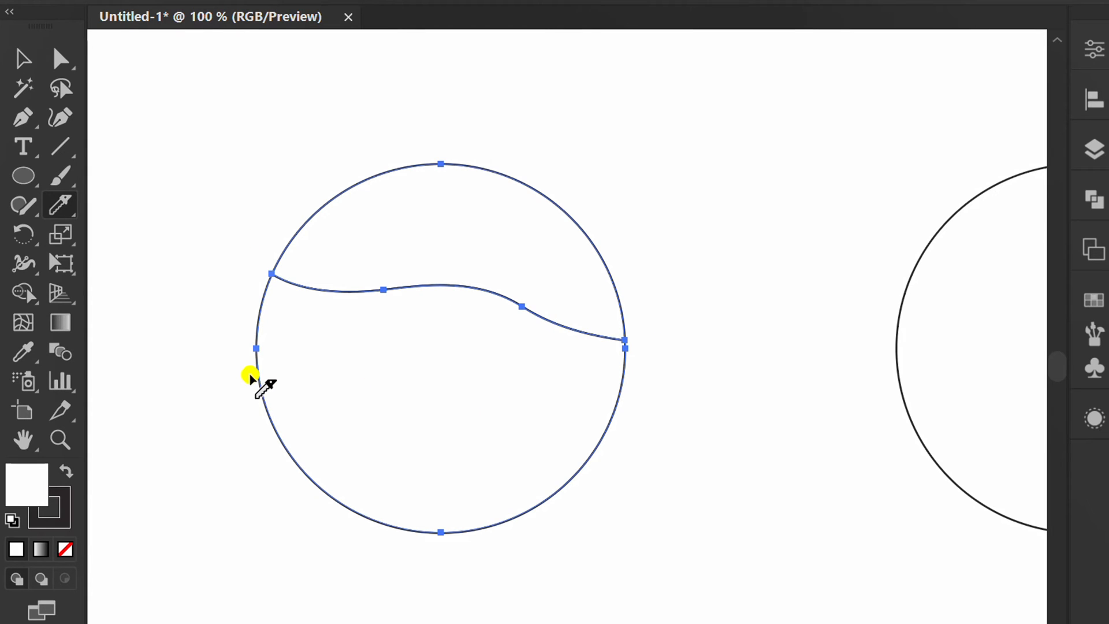
Step: Bring the intact circle into view and ready the Knife for a straight Alt-cut
{"action": "key", "text": "v"}
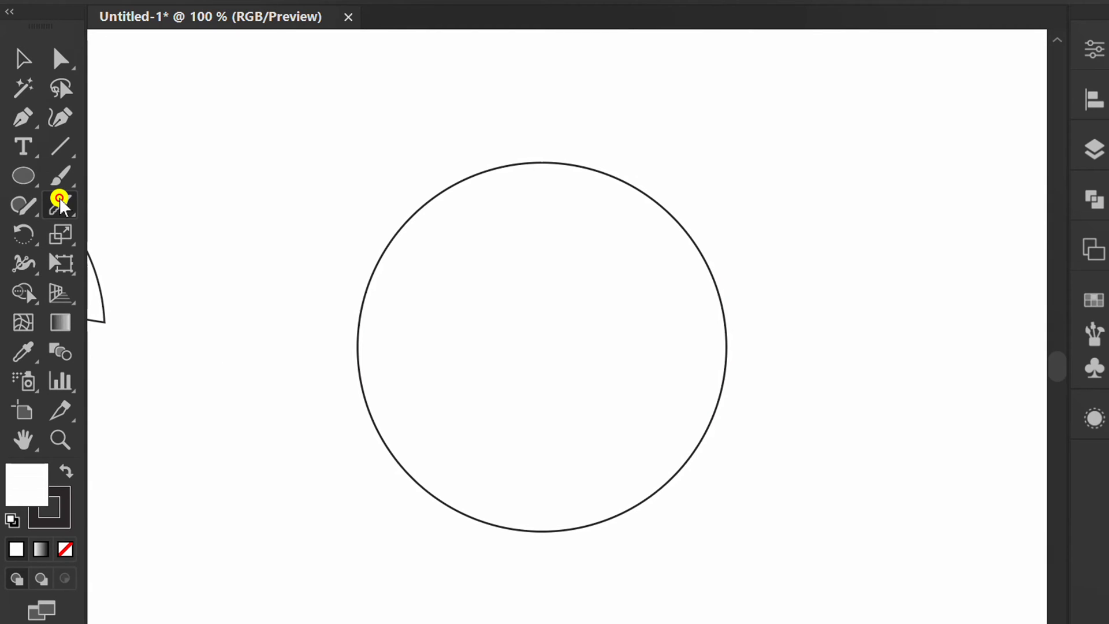
{"action": "key", "text": "alt"}
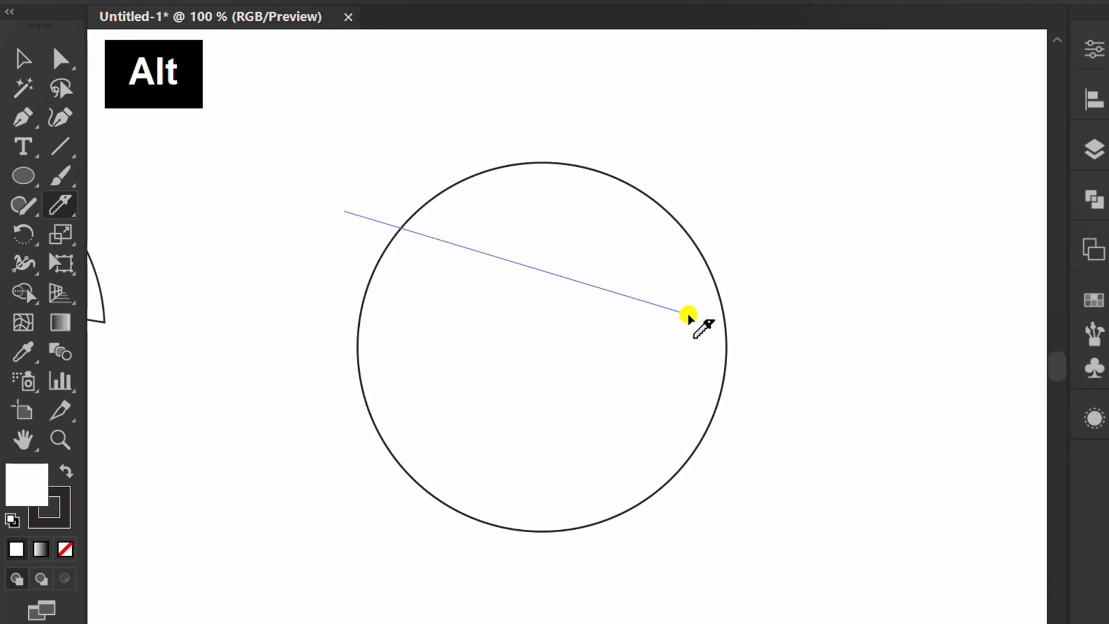
Step: Cut the circle with straight vertical, horizontal and slanted Knife lines into six pieces
{"action": "key", "text": "shift"}
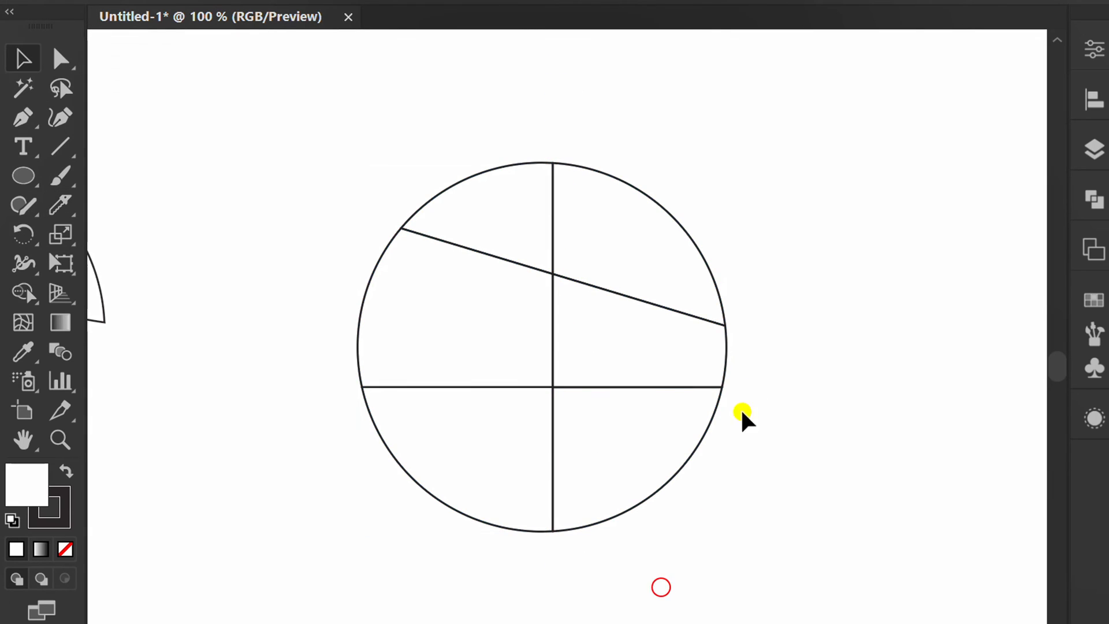
Step: Nudge the six circle pieces apart to leave gaps, then deselect them
{"action": "key", "text": "shift+Right"}
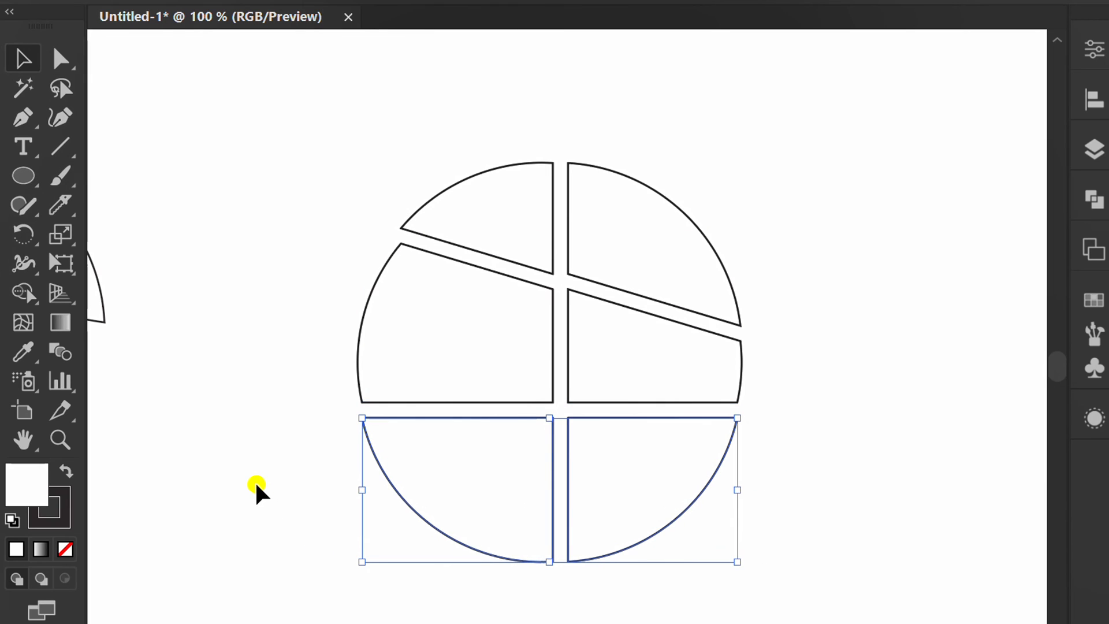
{"action": "left_click", "coordinate": [257, 488]}
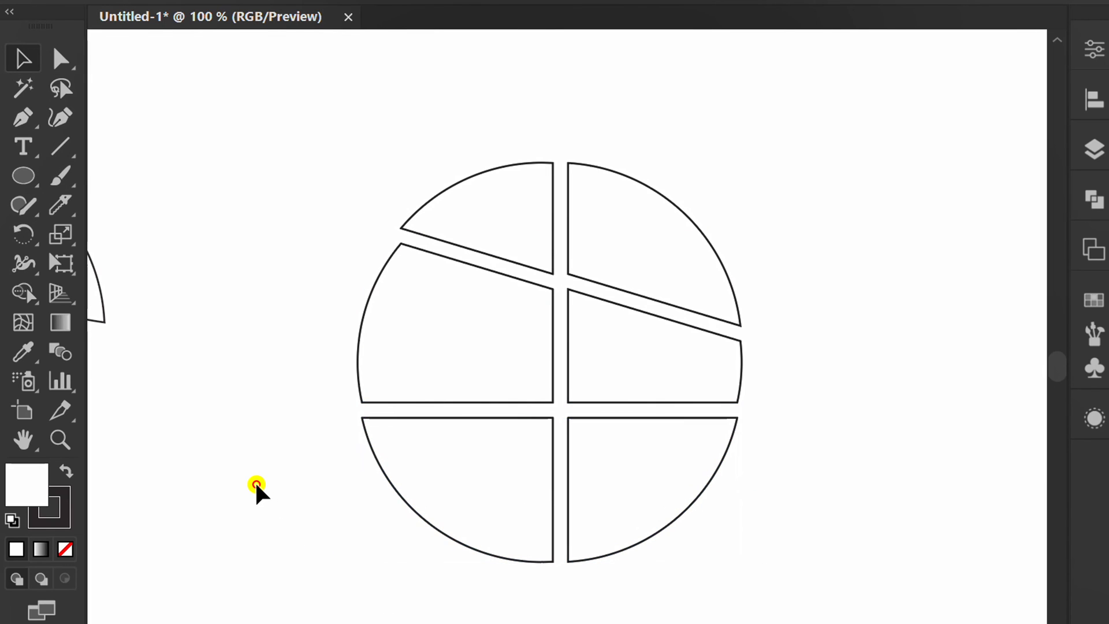